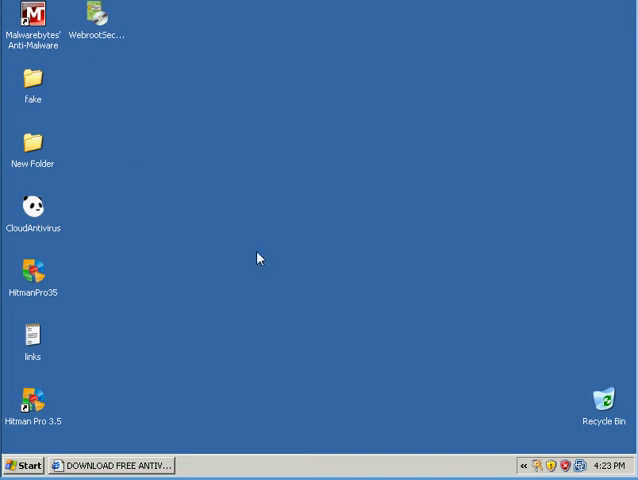
mouse_move(155, 359)
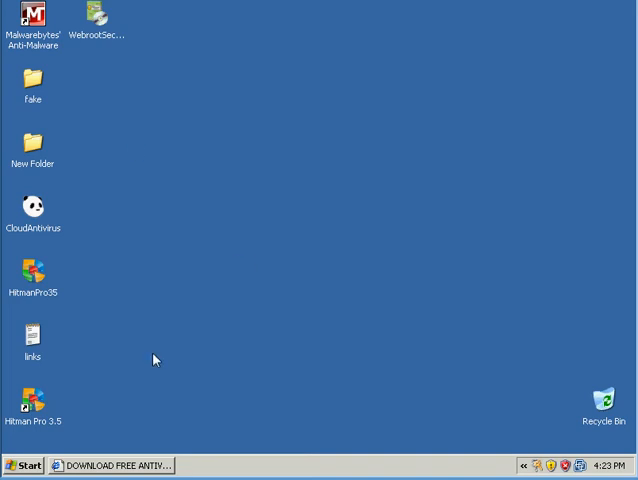
mouse_move(155, 375)
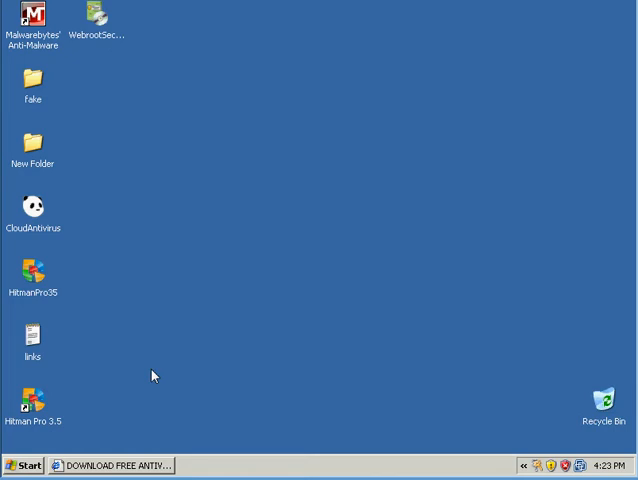
mouse_move(119, 308)
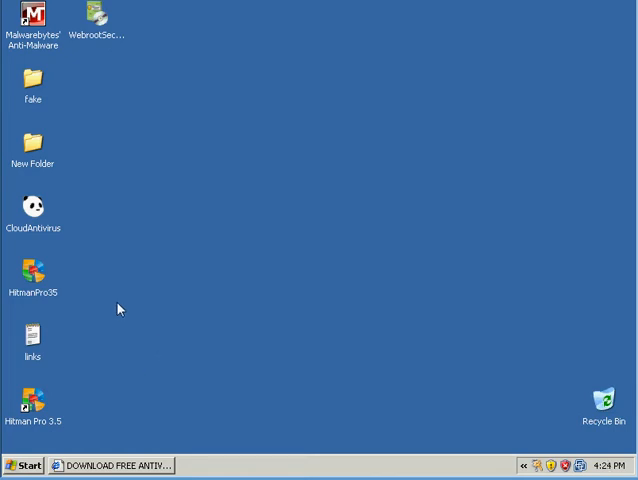
mouse_move(200, 414)
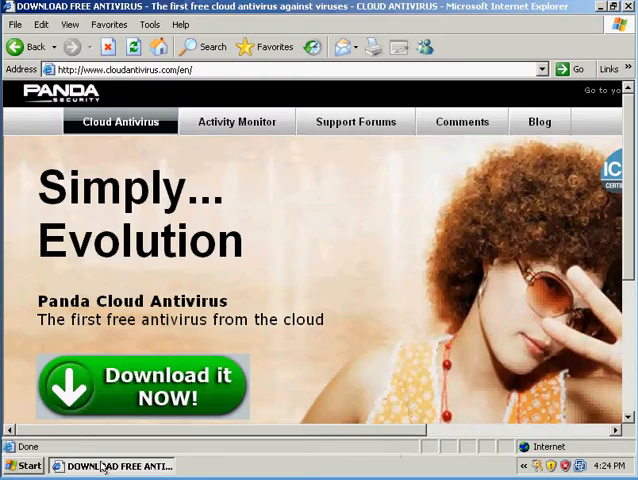
Scroll the cloudantivirus.com page down and back up to view the free download offer
scroll(down, 3)
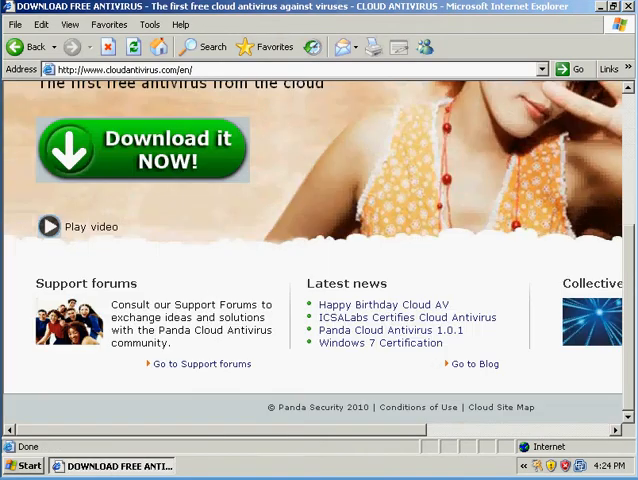
scroll(up, 3)
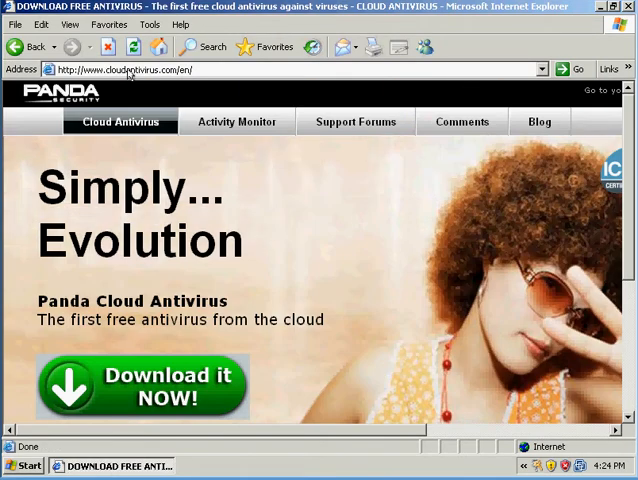
mouse_move(127, 75)
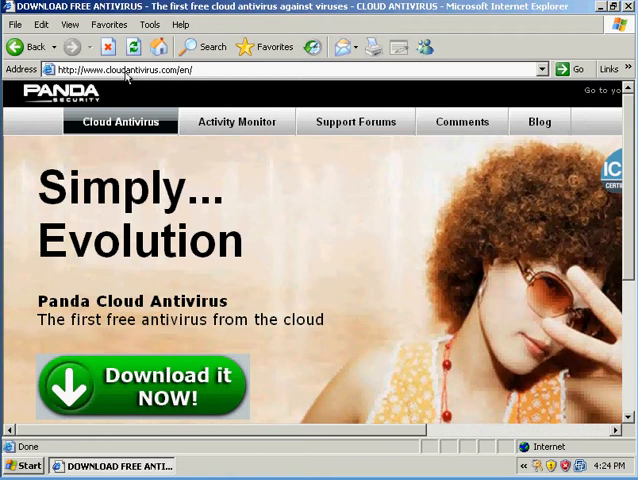
mouse_move(155, 78)
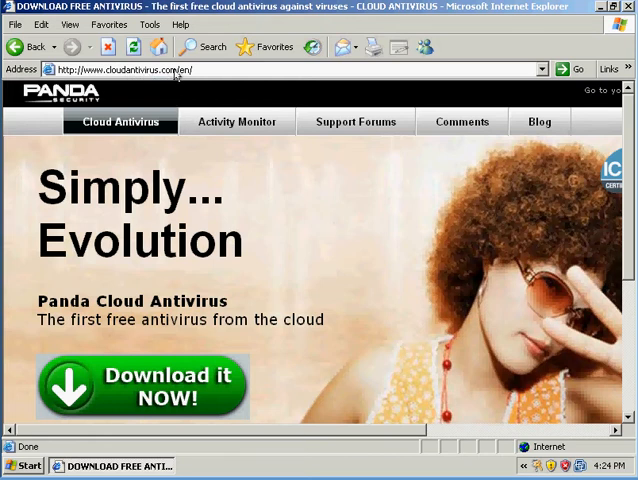
scroll(down, 3)
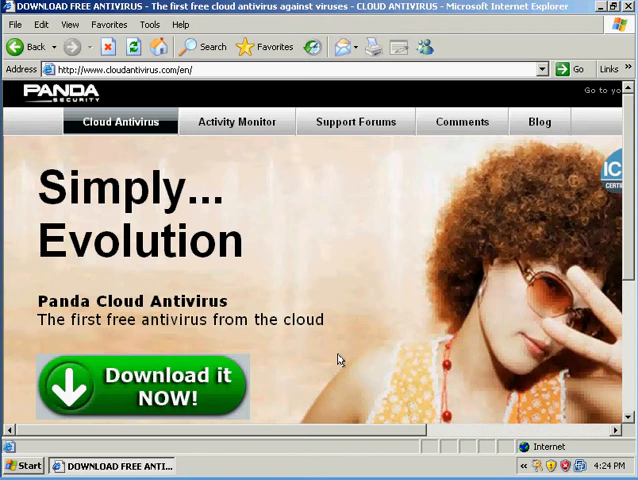
mouse_move(338, 232)
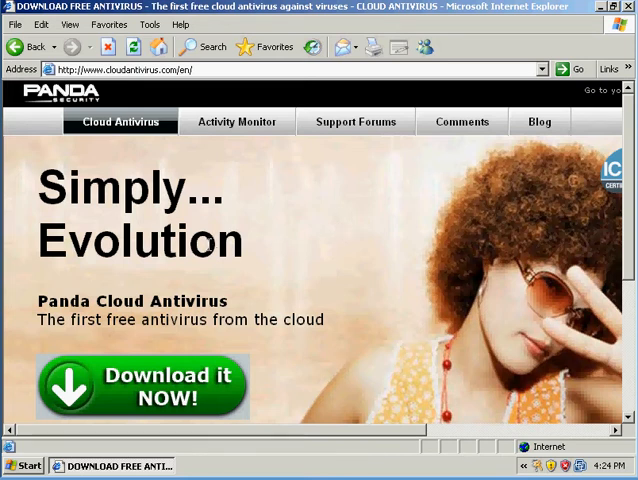
mouse_move(329, 224)
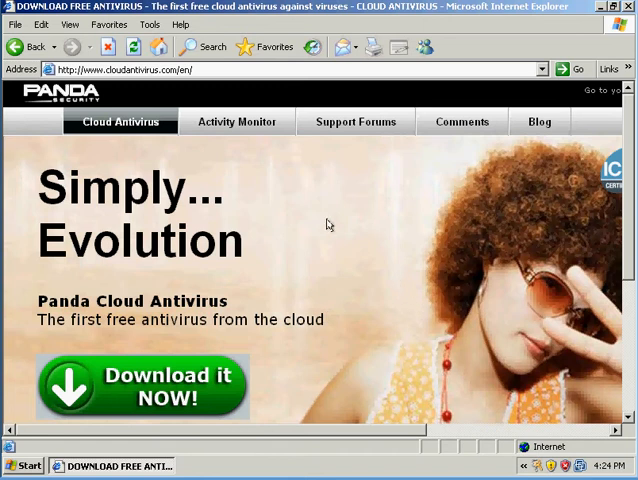
scroll(down, 3)
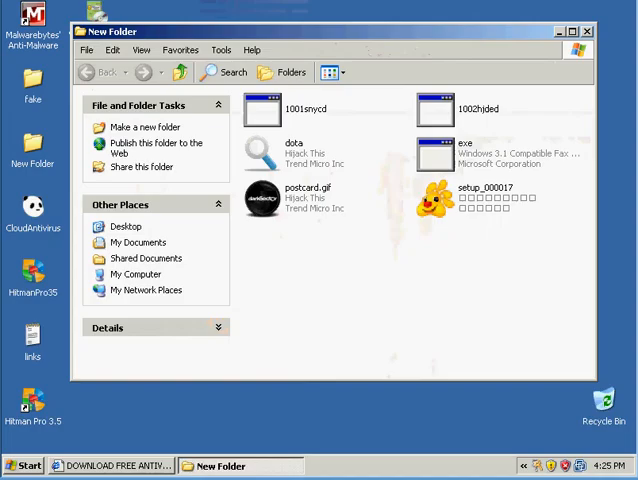
mouse_move(405, 253)
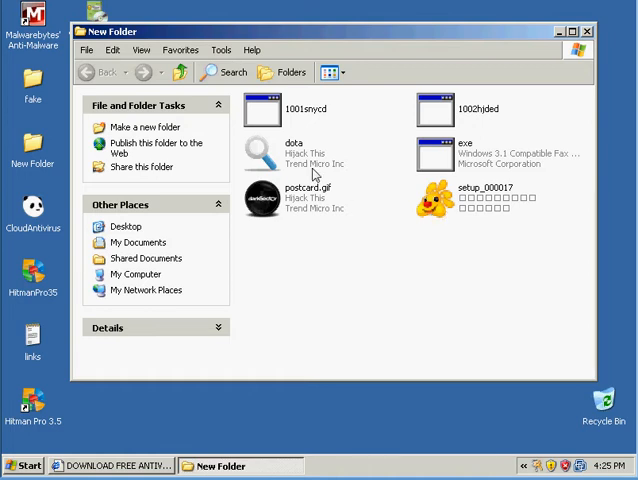
mouse_move(360, 222)
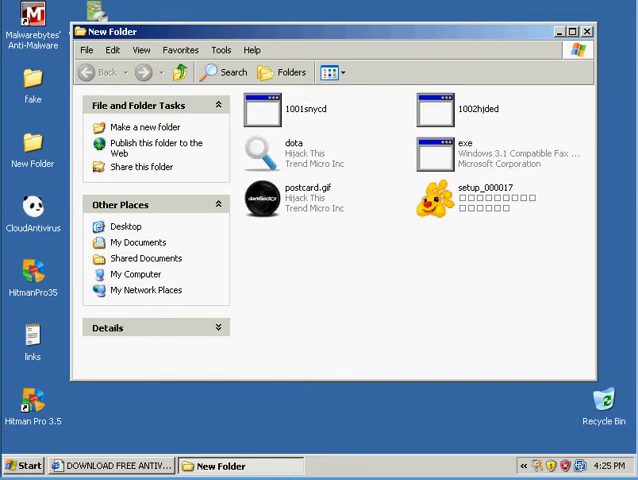
Open the suspicious postcard.gif file from New Folder
double_click(267, 200)
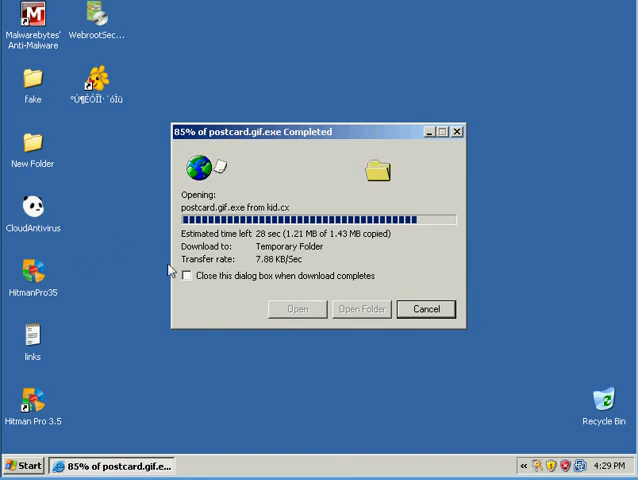
mouse_move(200, 224)
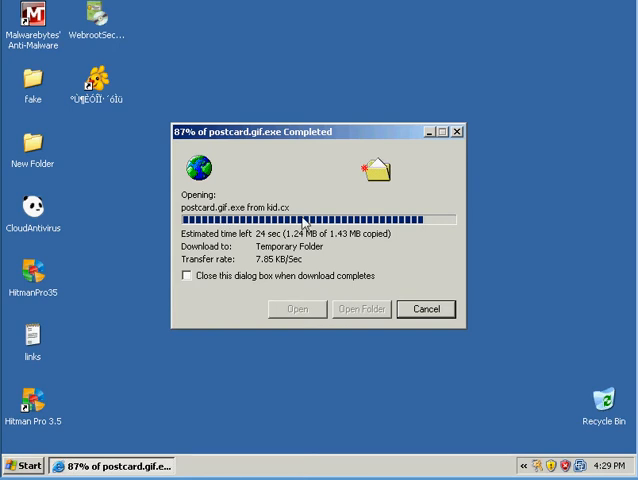
mouse_move(211, 302)
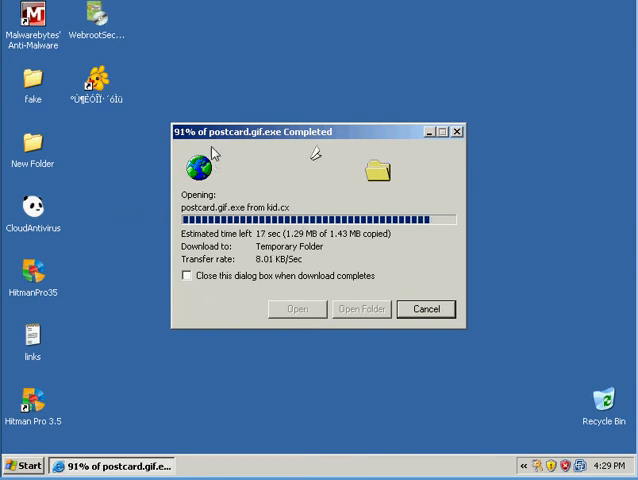
mouse_move(208, 33)
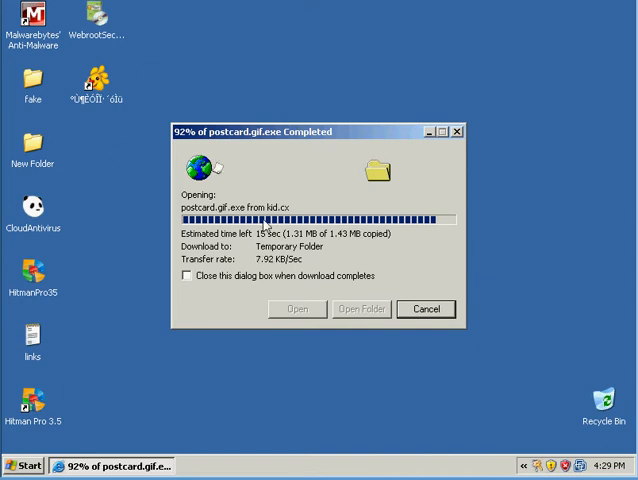
mouse_move(270, 25)
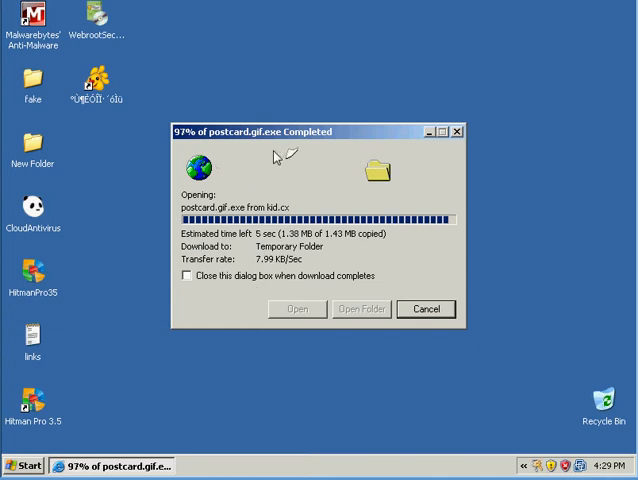
mouse_move(300, 188)
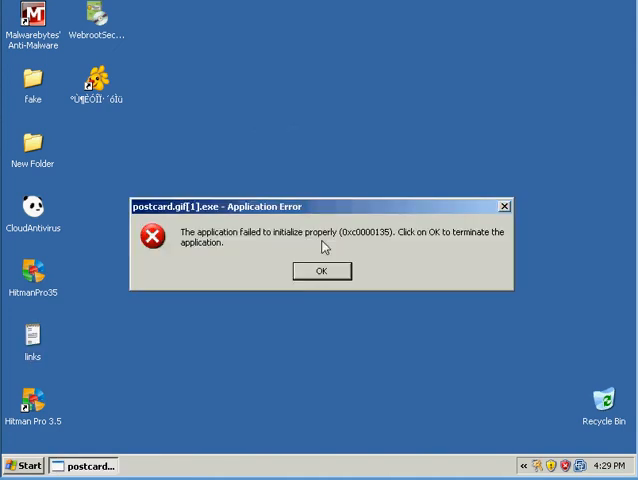
mouse_move(505, 210)
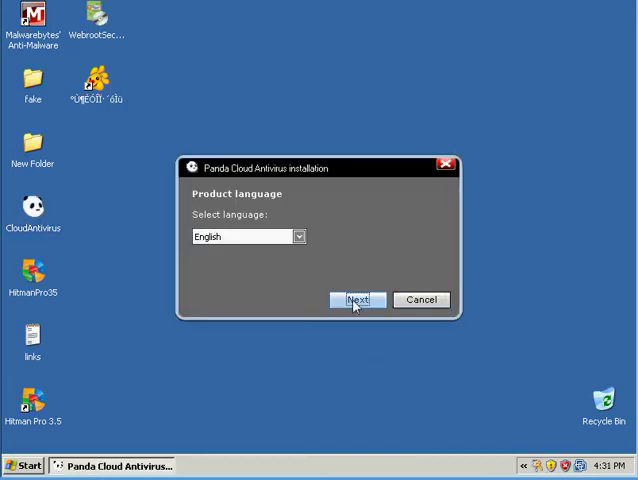
Choose English as the product language and accept the license to start installing
click(357, 300)
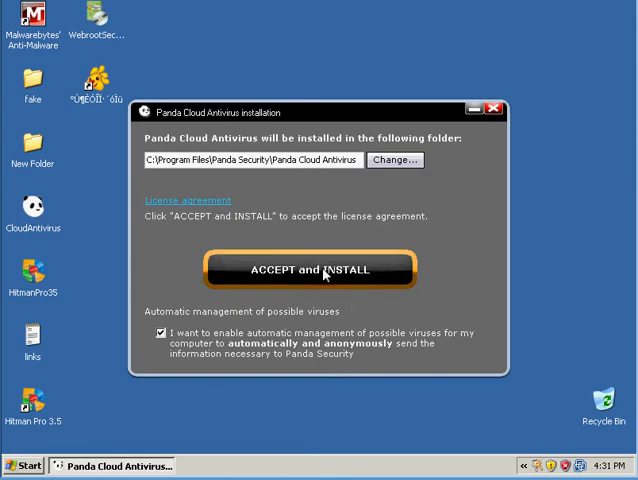
click(313, 269)
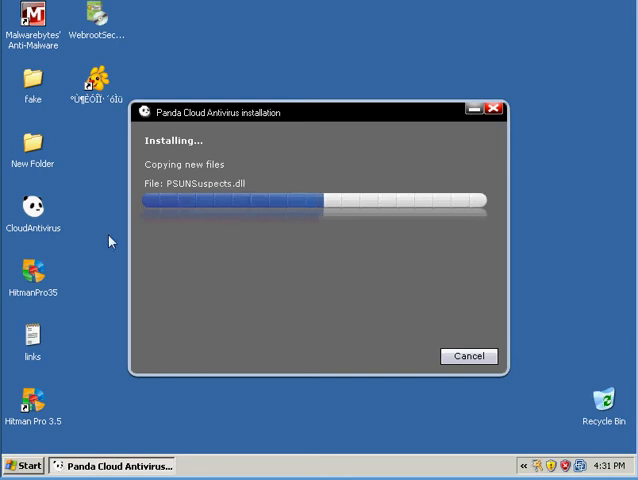
mouse_move(268, 263)
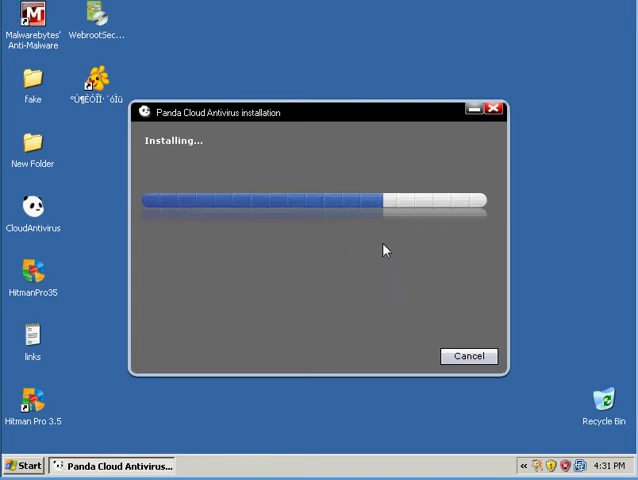
mouse_move(332, 247)
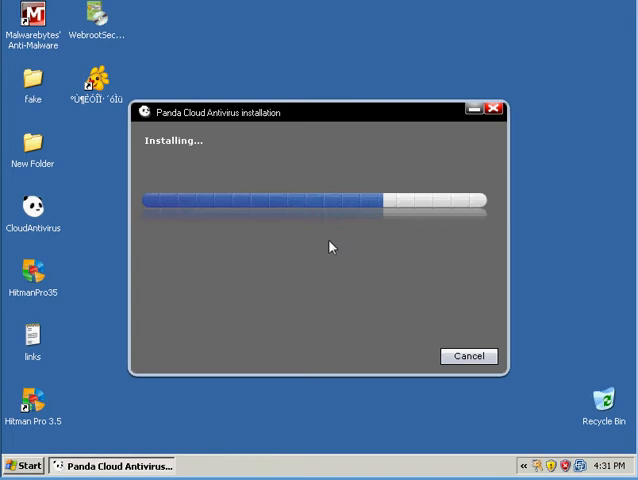
mouse_move(320, 170)
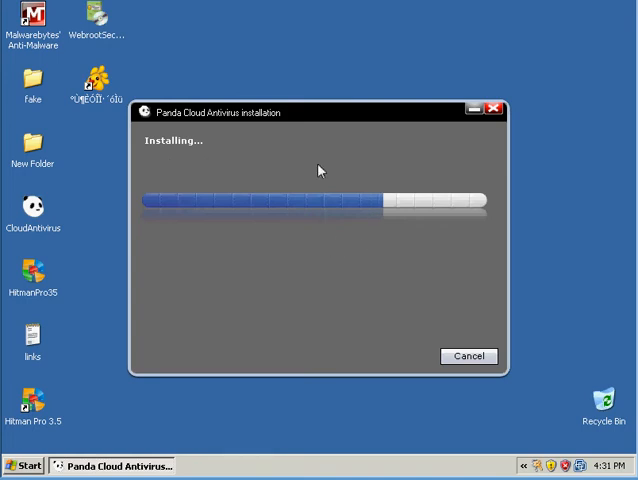
mouse_move(491, 242)
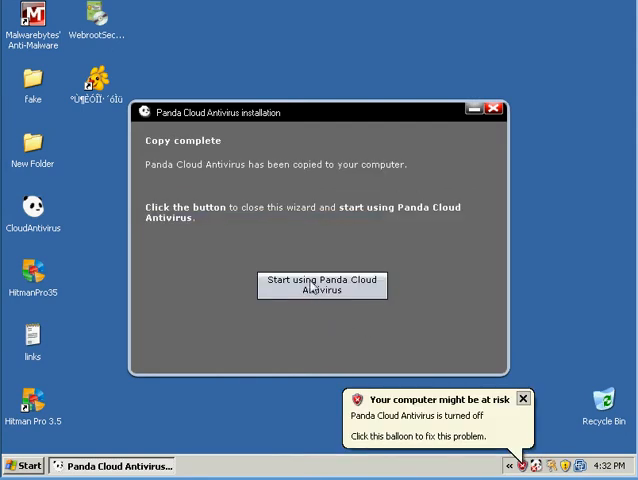
Close the installer via 'Start using Panda Cloud Antivirus' and open its status window
click(321, 286)
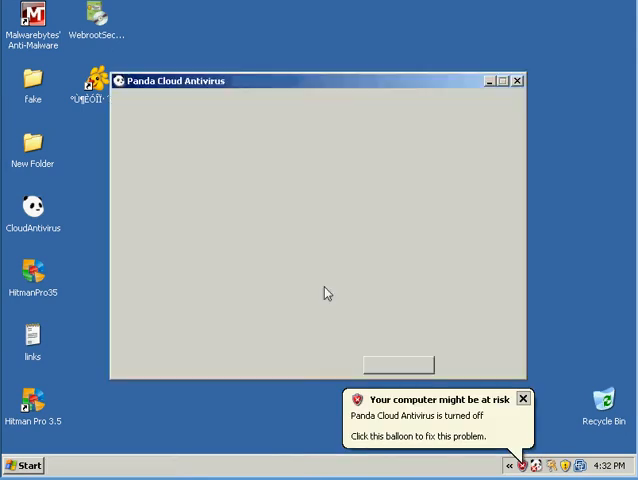
click(518, 80)
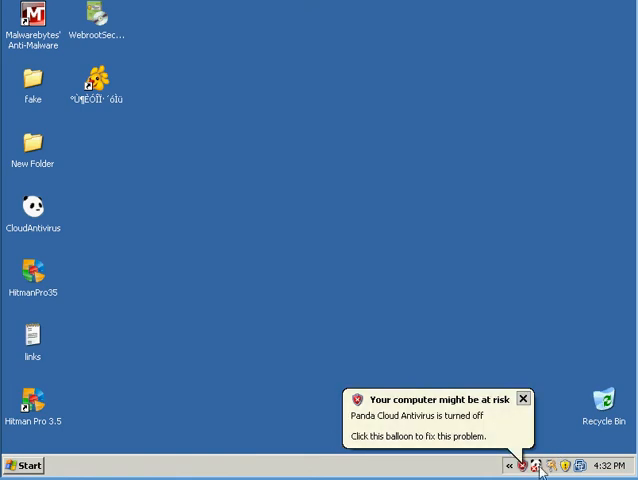
mouse_move(480, 440)
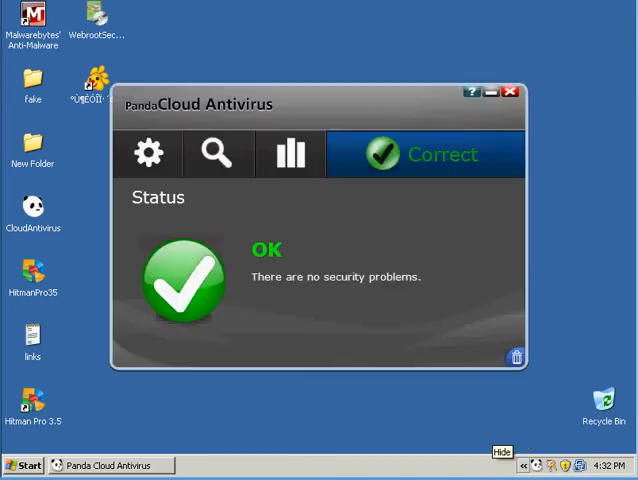
mouse_move(515, 357)
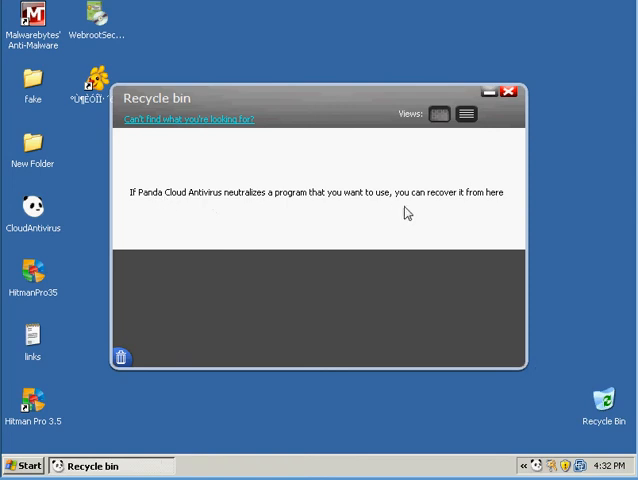
mouse_move(202, 235)
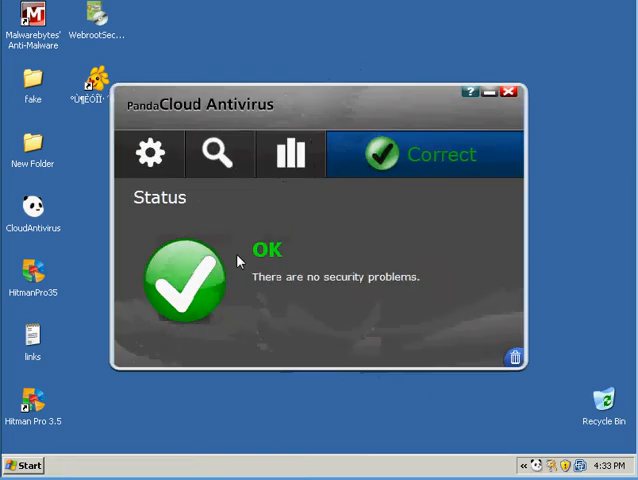
Look over Settings, switch to the scanning options and launch a Quick scan
click(151, 154)
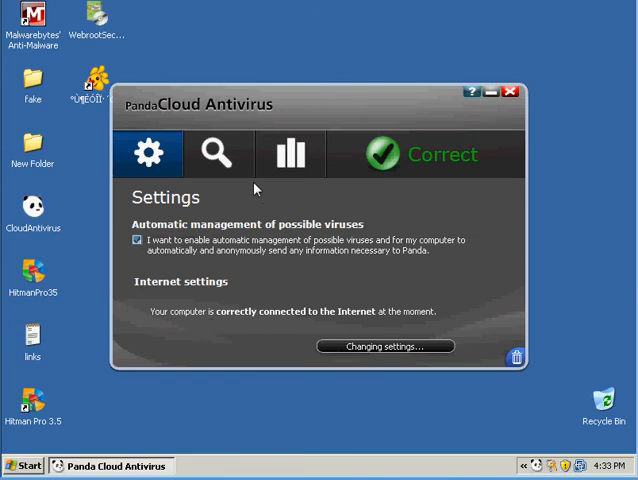
click(217, 153)
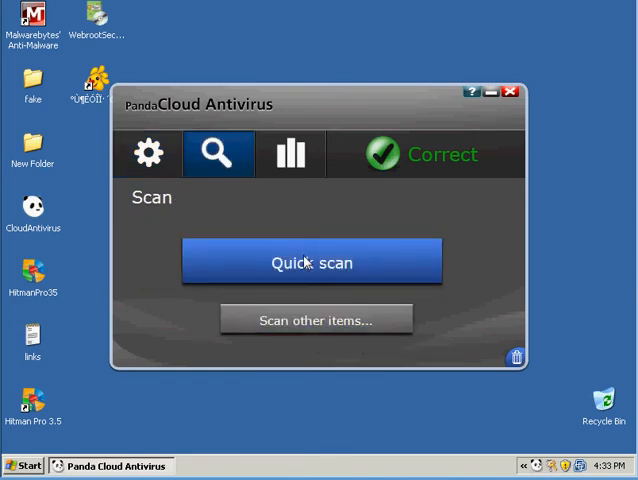
click(311, 261)
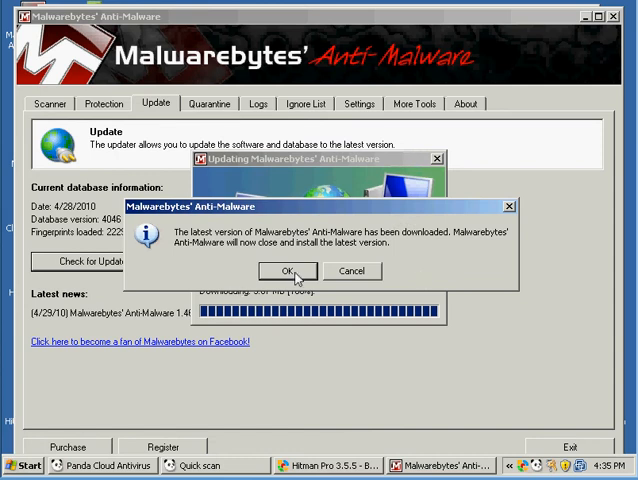
Accept installing the downloaded Malwarebytes' Anti-Malware update
click(285, 271)
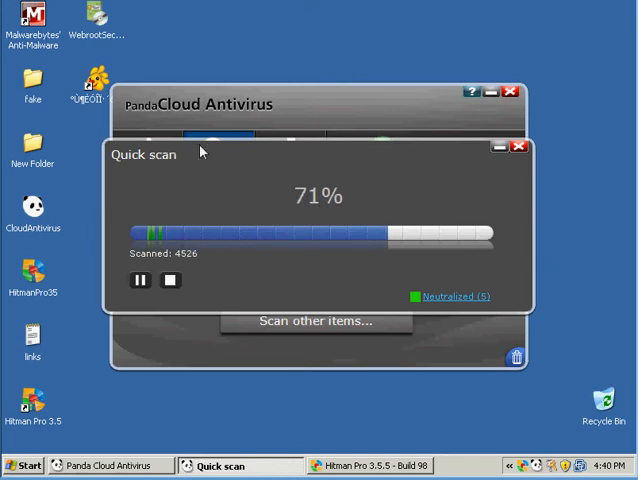
mouse_move(142, 122)
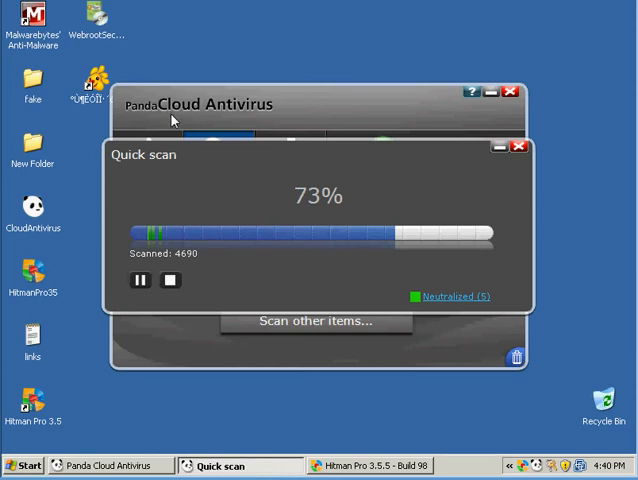
mouse_move(285, 200)
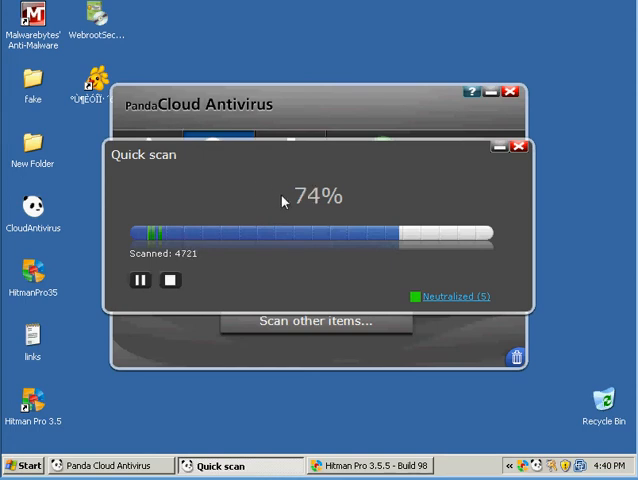
mouse_move(331, 289)
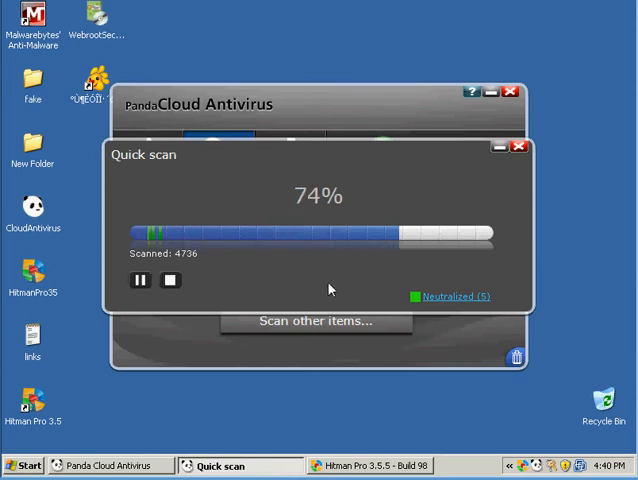
mouse_move(135, 141)
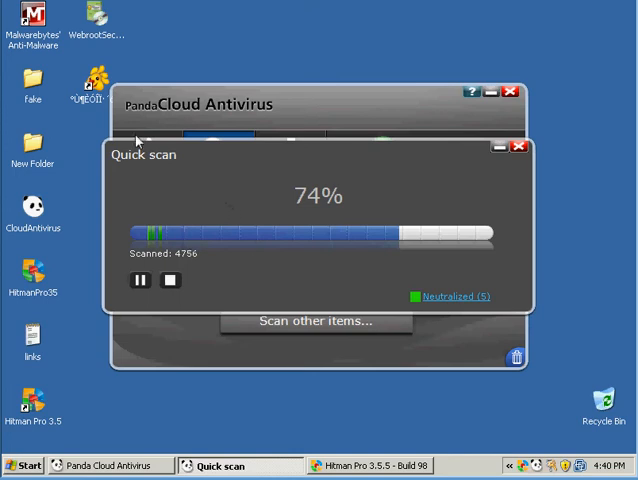
mouse_move(245, 189)
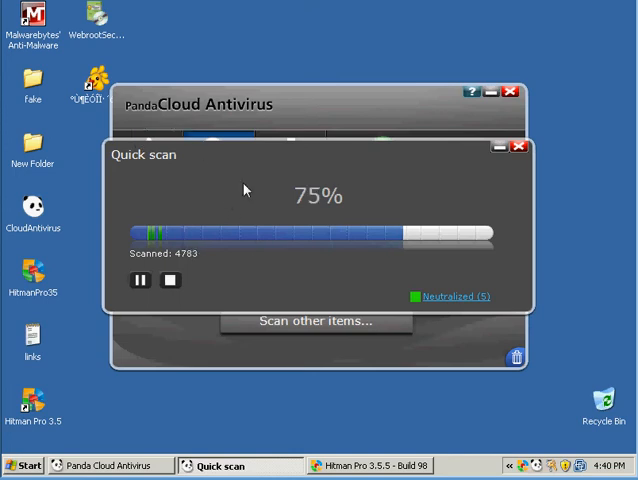
mouse_move(291, 194)
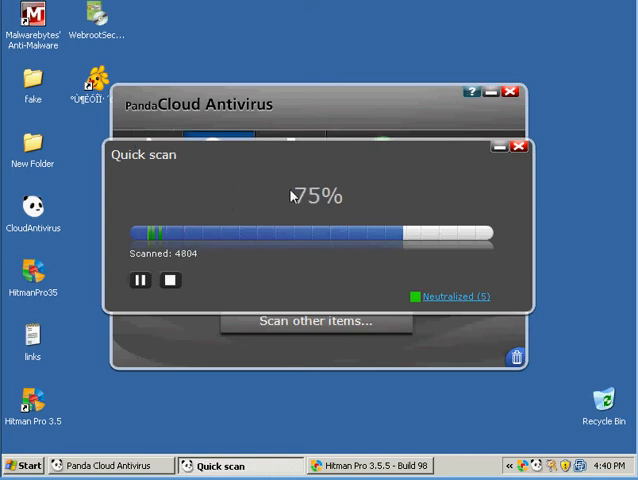
mouse_move(225, 196)
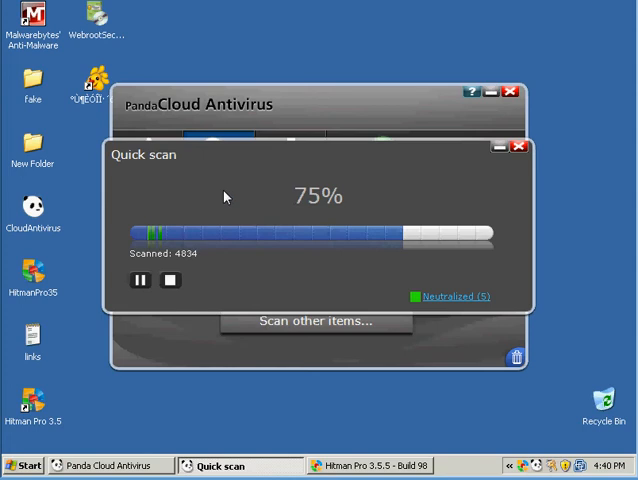
mouse_move(177, 178)
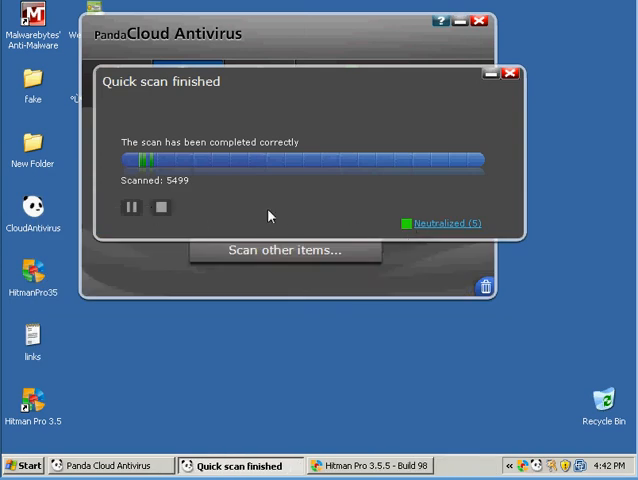
Review the five neutralized threats in the Scan result list, then close it
click(450, 223)
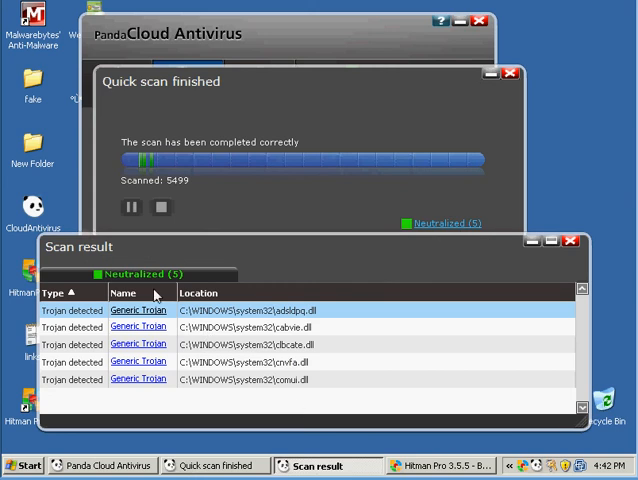
mouse_move(65, 305)
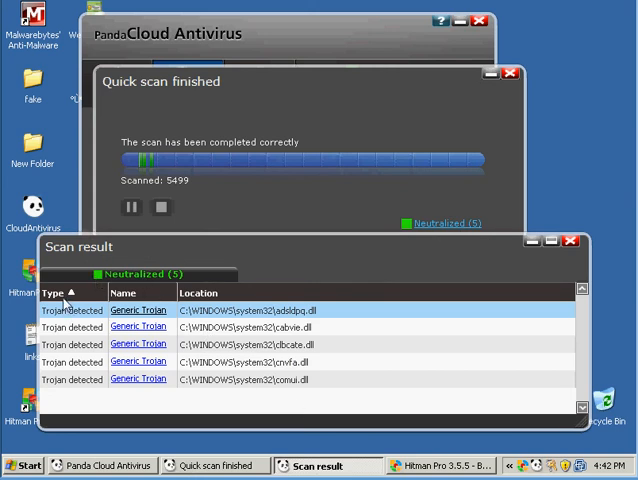
mouse_move(588, 250)
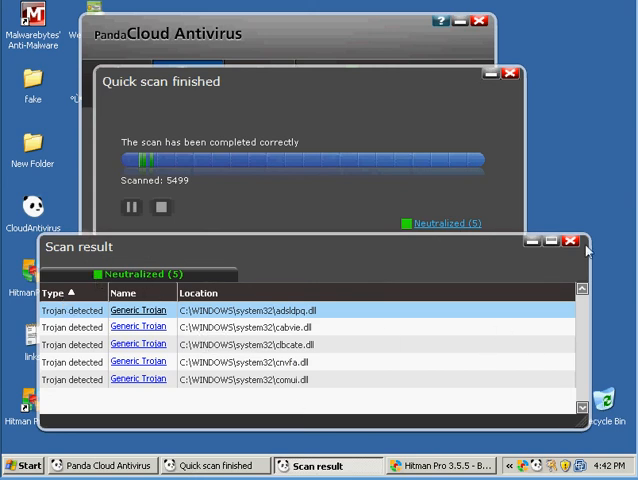
click(571, 242)
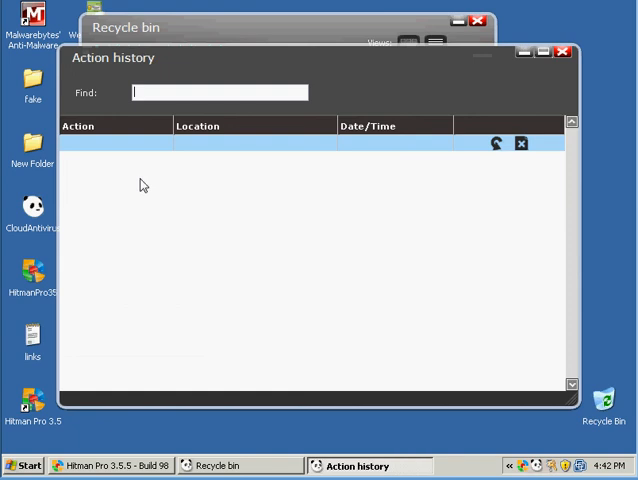
Load the Action history and select the first Trojan deleted entry
click(496, 143)
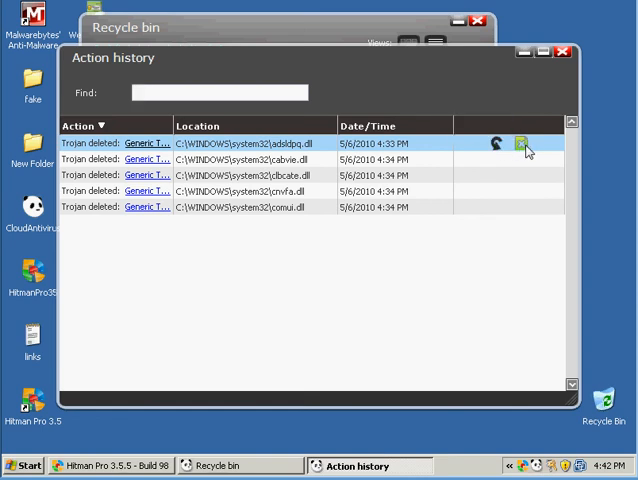
click(523, 144)
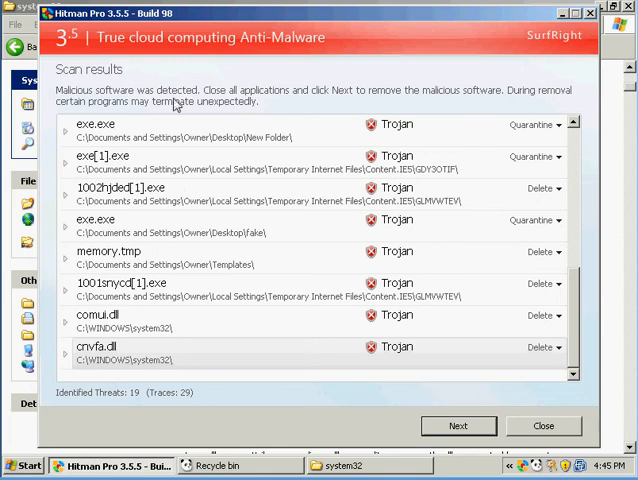
mouse_move(572, 330)
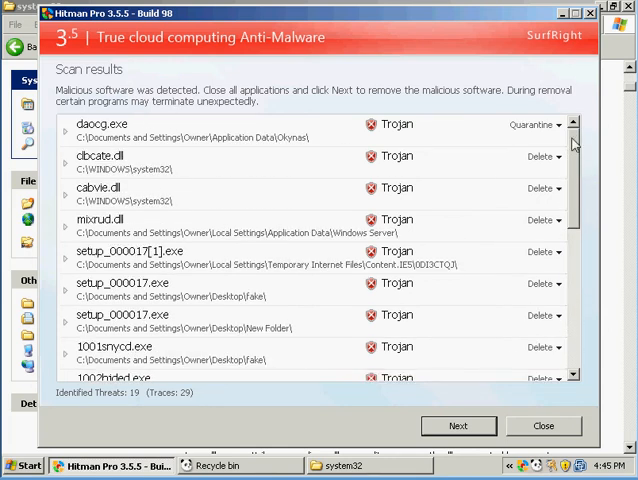
Remove the 19 threats Hitman Pro detected and reboot to finish removal
scroll(down, 3)
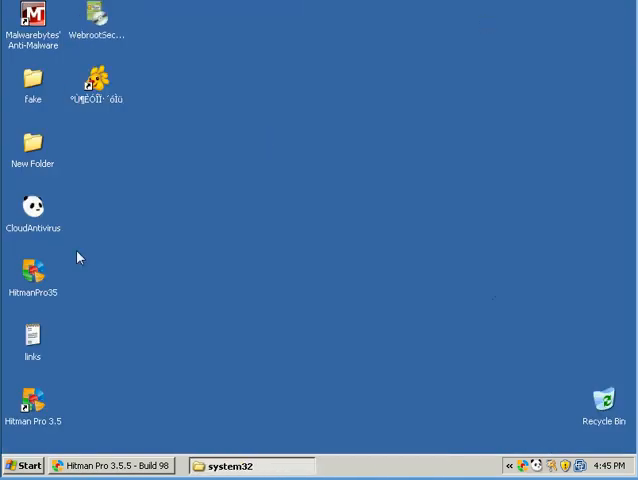
mouse_move(93, 456)
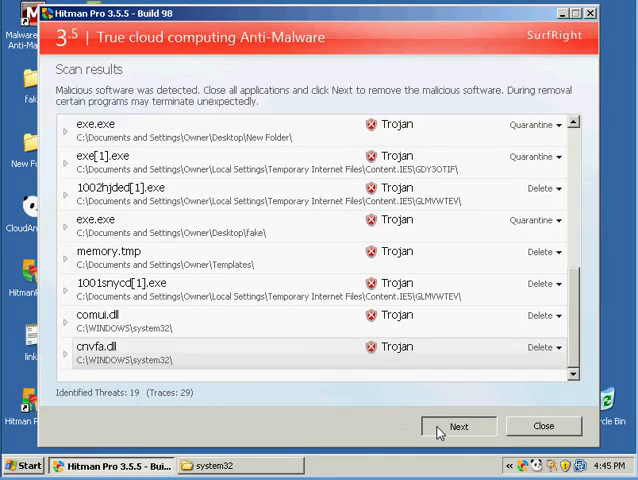
click(459, 426)
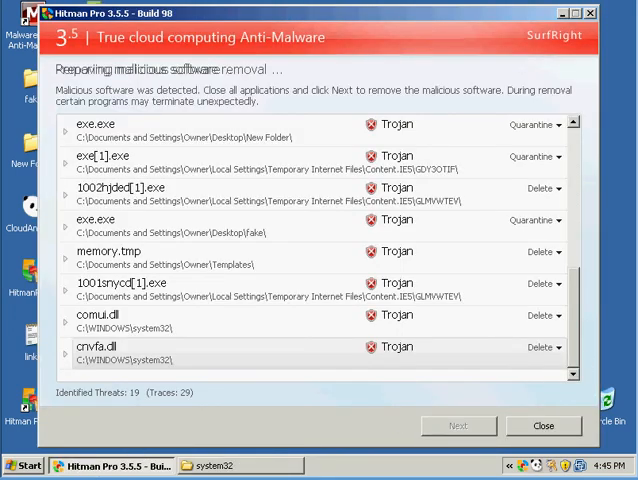
click(457, 425)
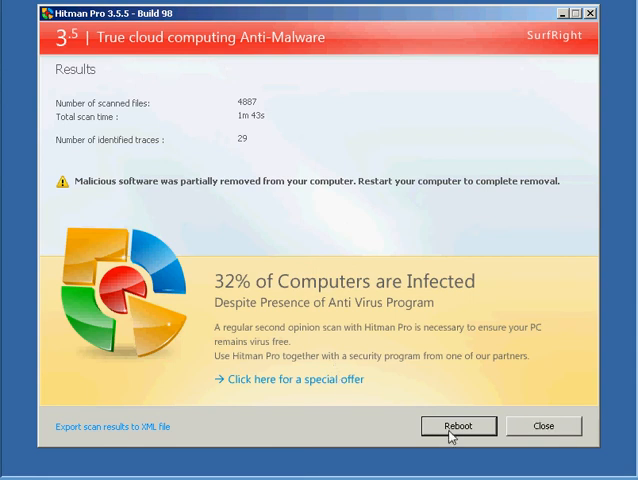
click(458, 426)
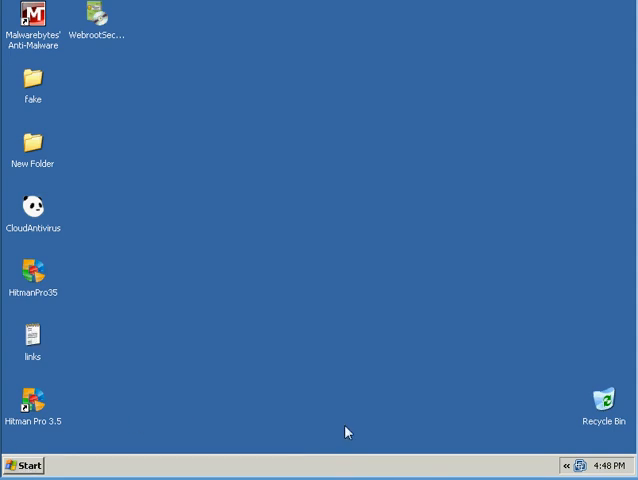
mouse_move(256, 241)
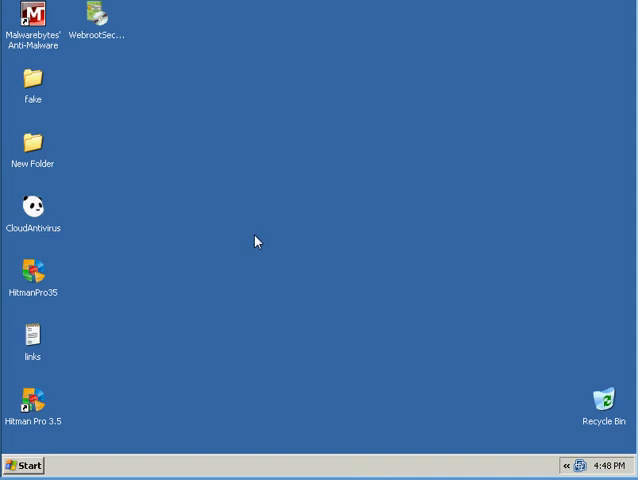
Confirm Panda reports OK after the restart, then bring up the malware links Notepad
click(24, 465)
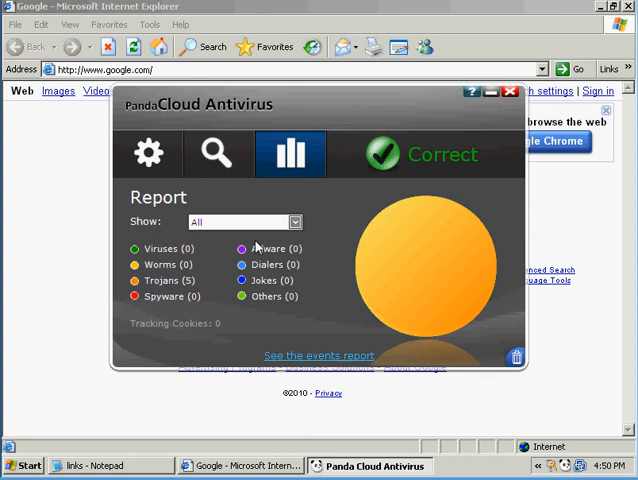
mouse_move(168, 296)
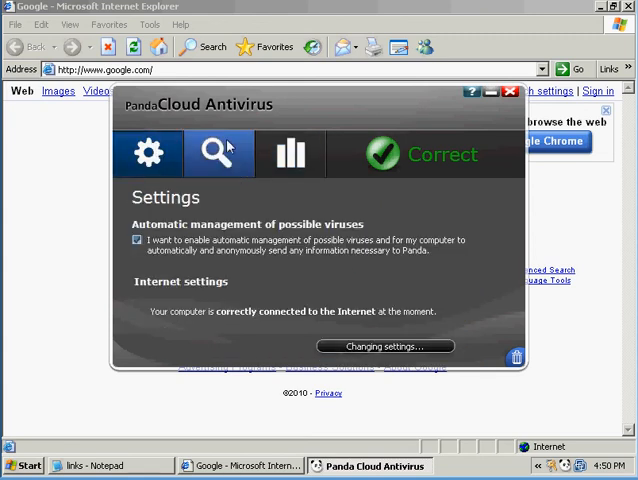
click(291, 154)
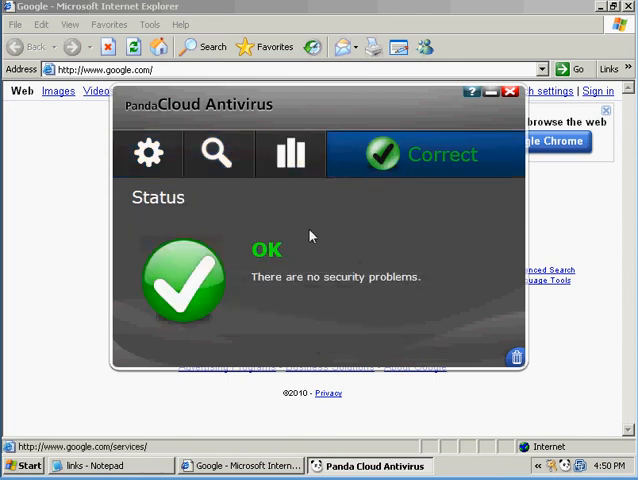
click(289, 153)
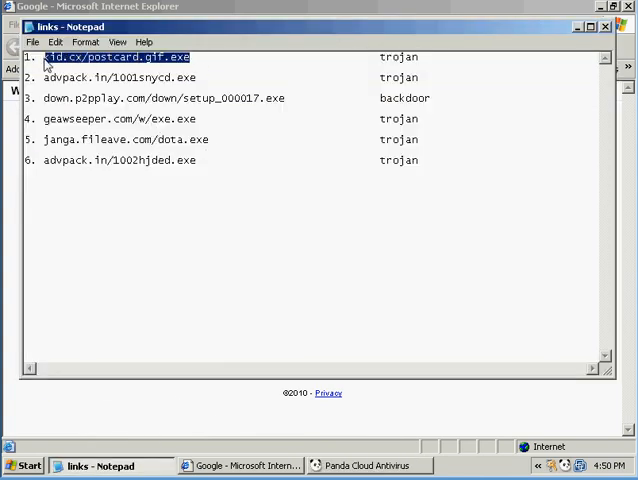
Open the malware links advpack.in/1001snycd.exe and down.p2pplay.com/down/setup_000017.exe, dismissing the postcard error
click(238, 465)
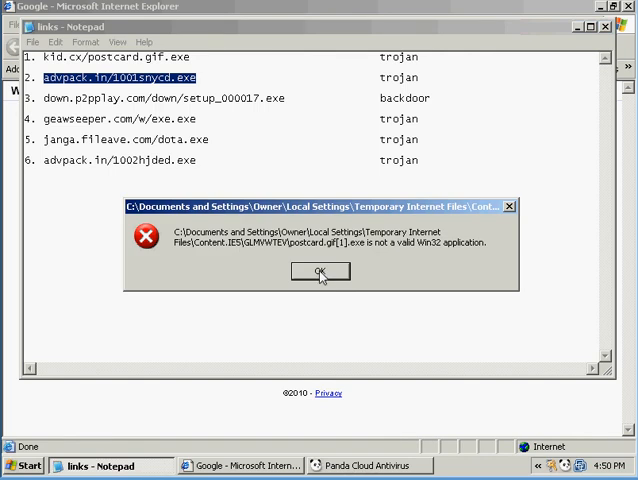
click(320, 271)
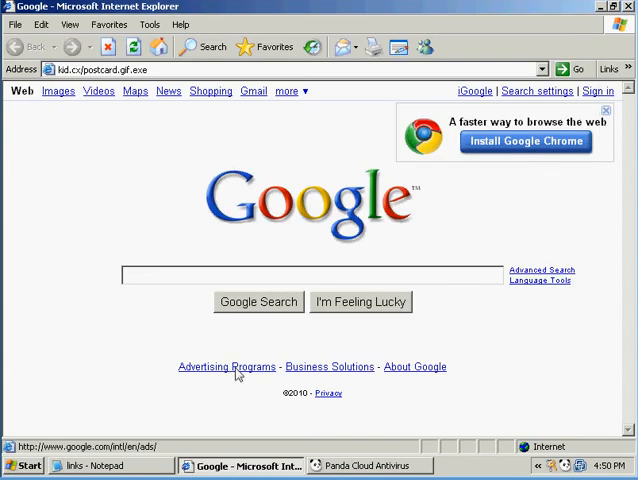
text(advpack.in/1001snycd.exe)
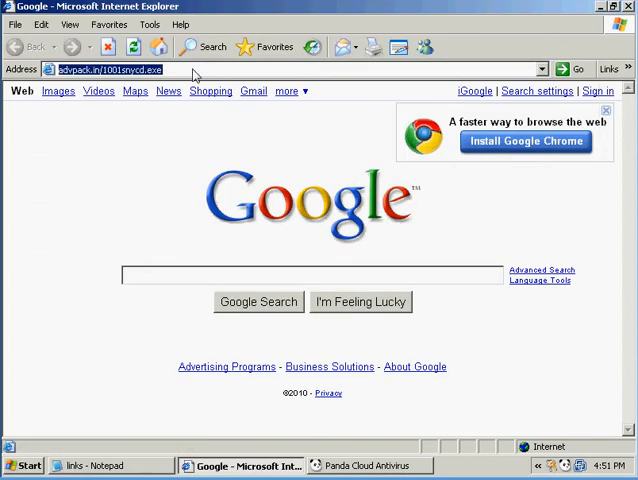
text(down.p2pplay.com/down/setup_000017.exe)
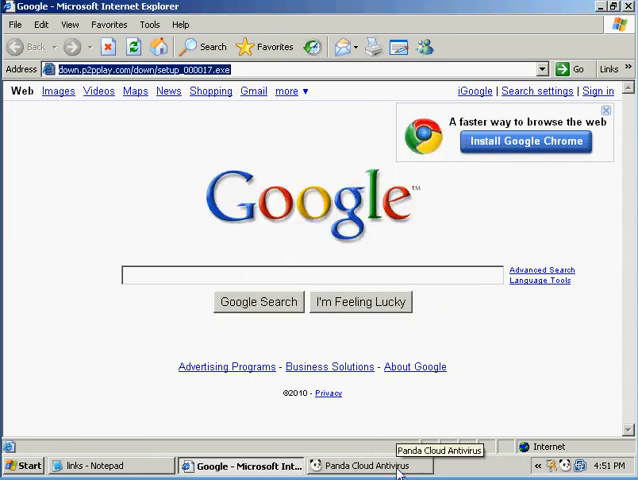
click(371, 465)
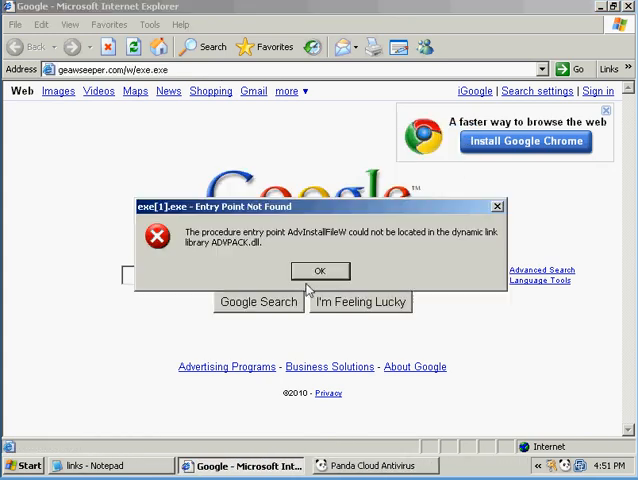
Run the downloaded dota.exe and 1002hjded.exe files, dismissing the entry-point-not-found errors
click(319, 271)
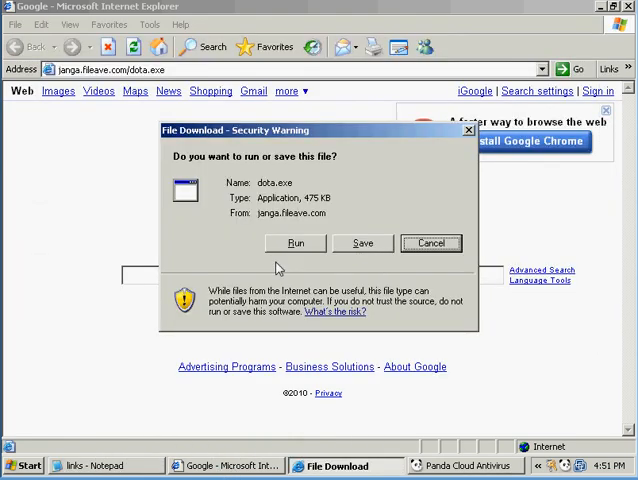
click(296, 243)
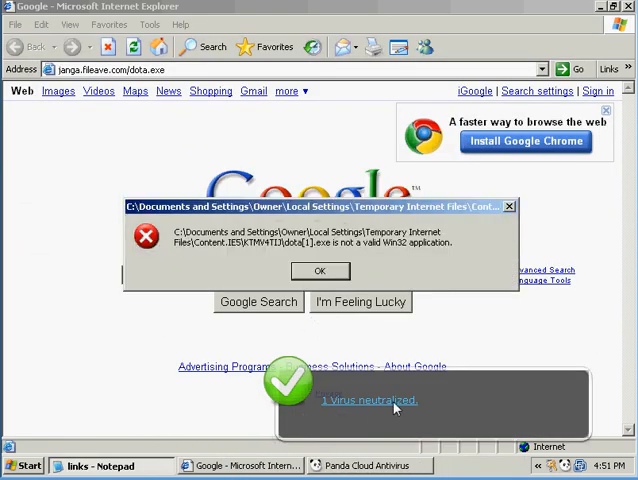
click(319, 271)
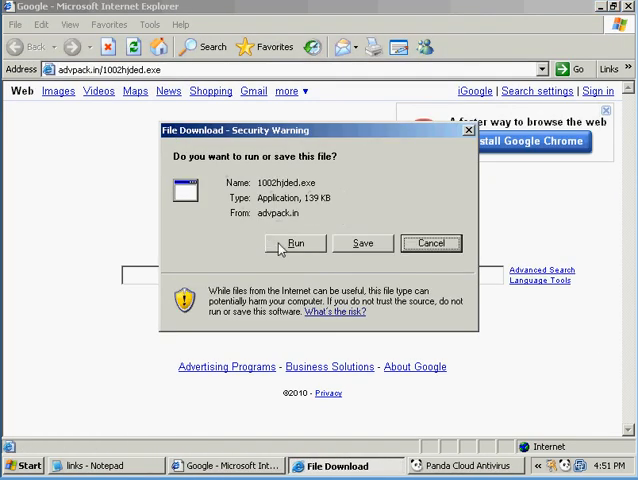
click(295, 243)
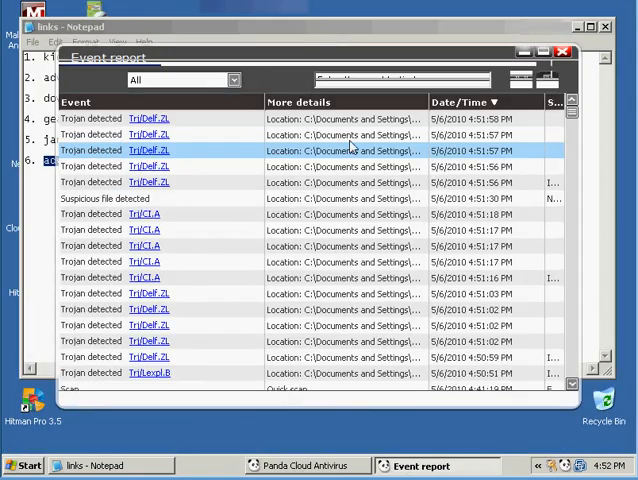
mouse_move(350, 135)
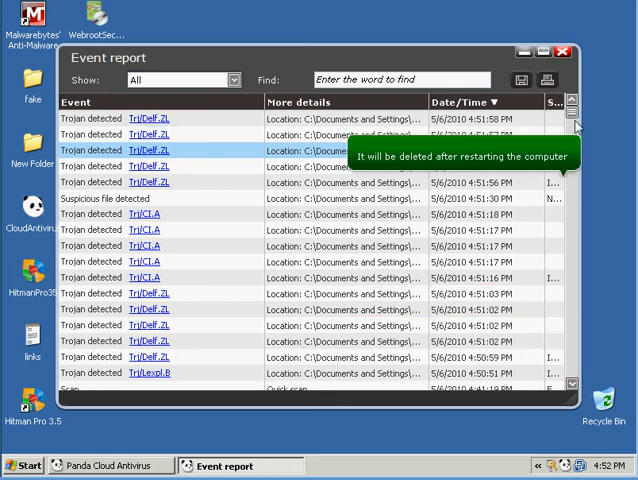
Scroll the event report down to the earlier Generic Trojan detections and older quick scan
scroll(down, 3)
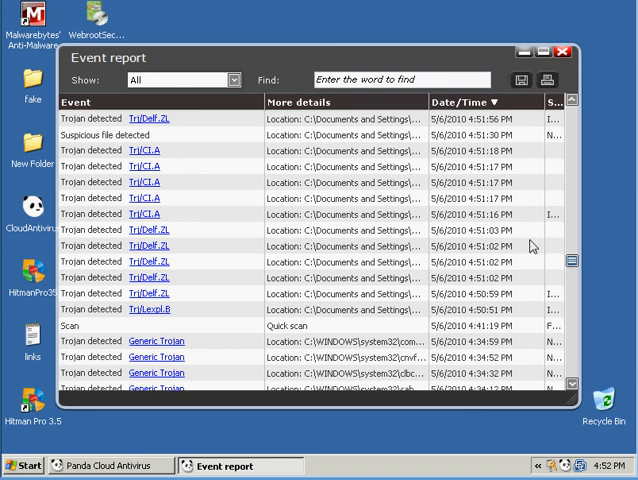
mouse_move(240, 163)
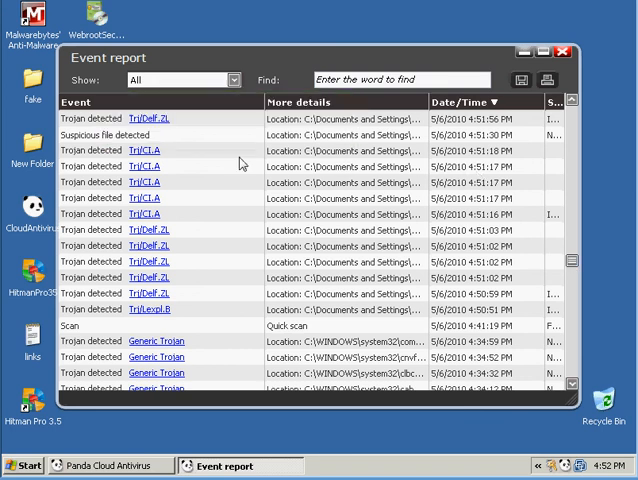
mouse_move(597, 170)
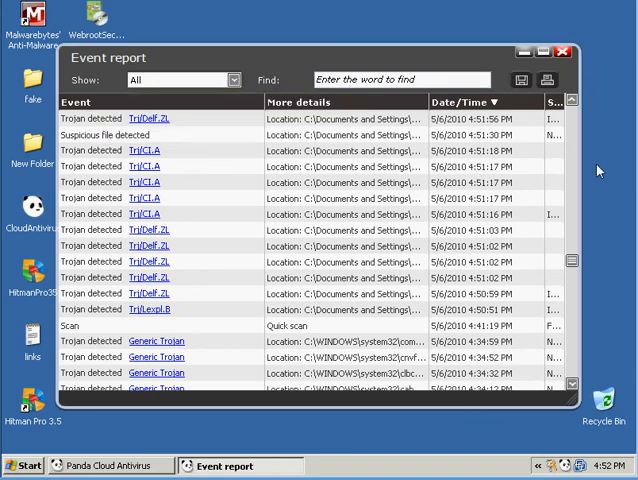
mouse_move(605, 299)
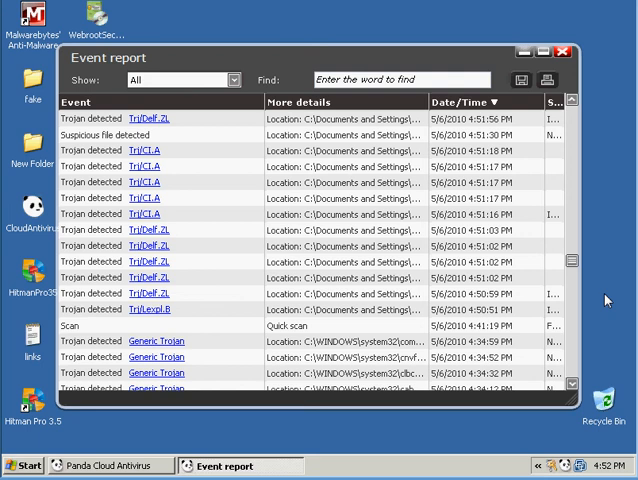
mouse_move(590, 291)
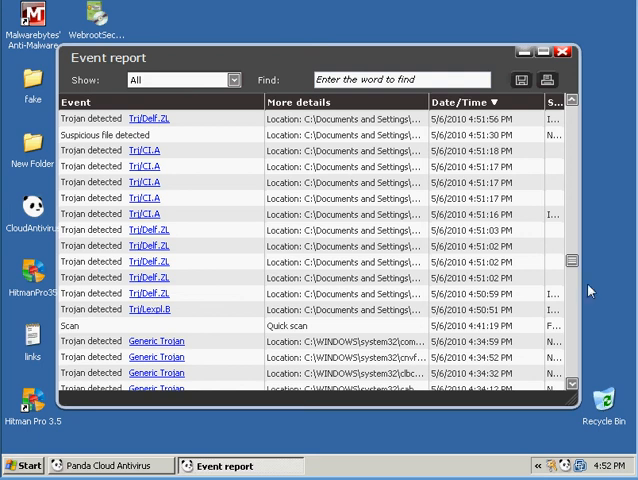